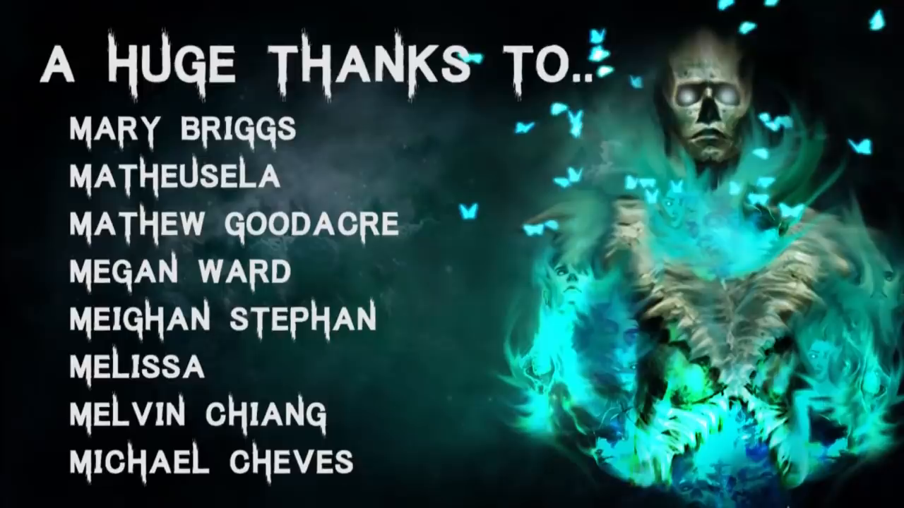
scroll(down, 3)
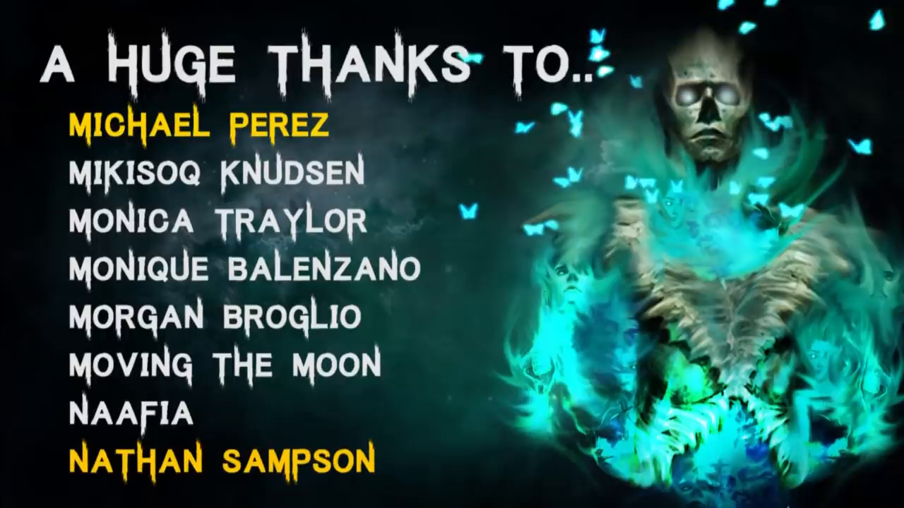